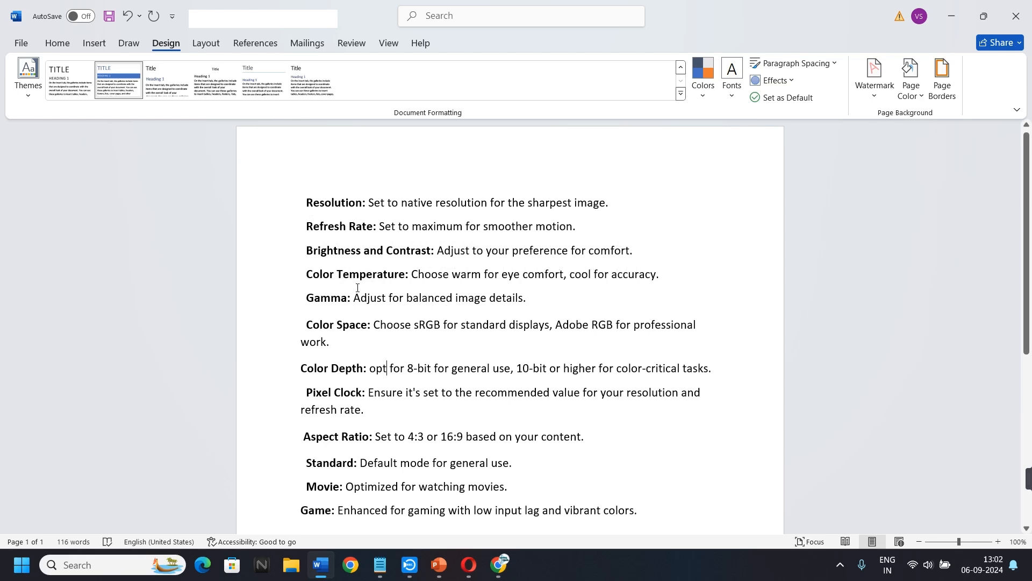
mouse_move(396, 297)
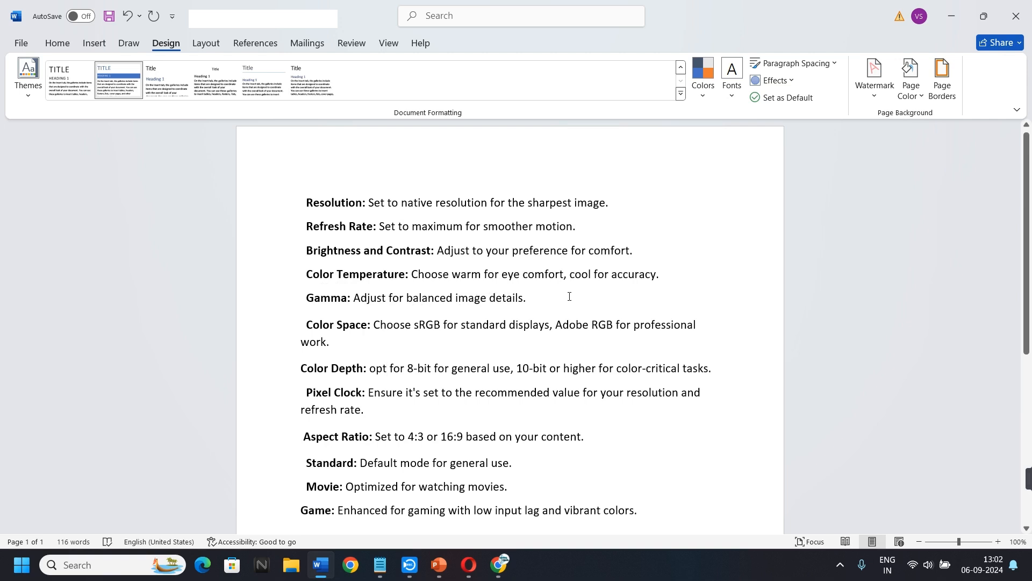
mouse_move(753, 297)
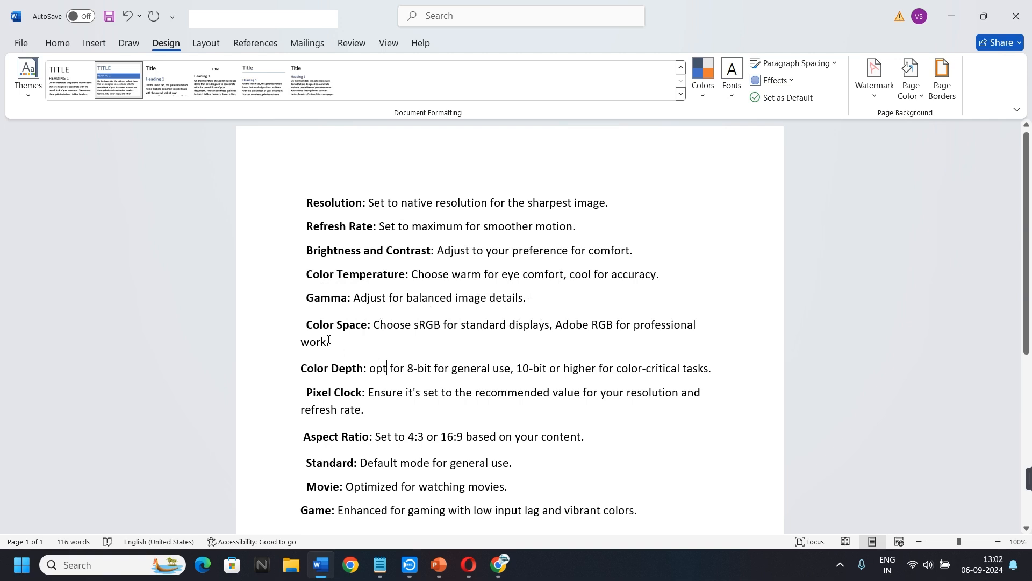
mouse_move(431, 348)
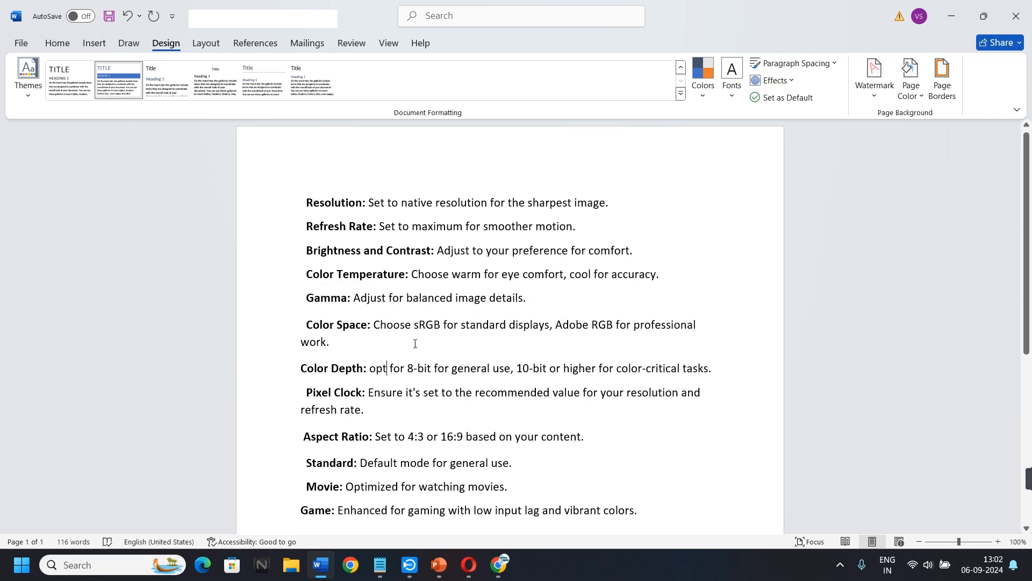
mouse_move(511, 345)
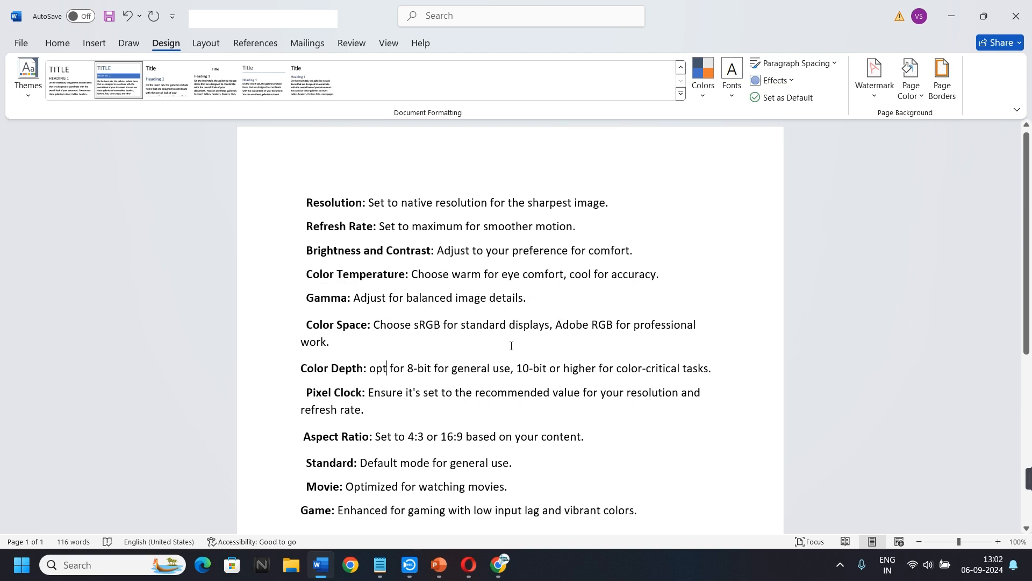
mouse_move(607, 350)
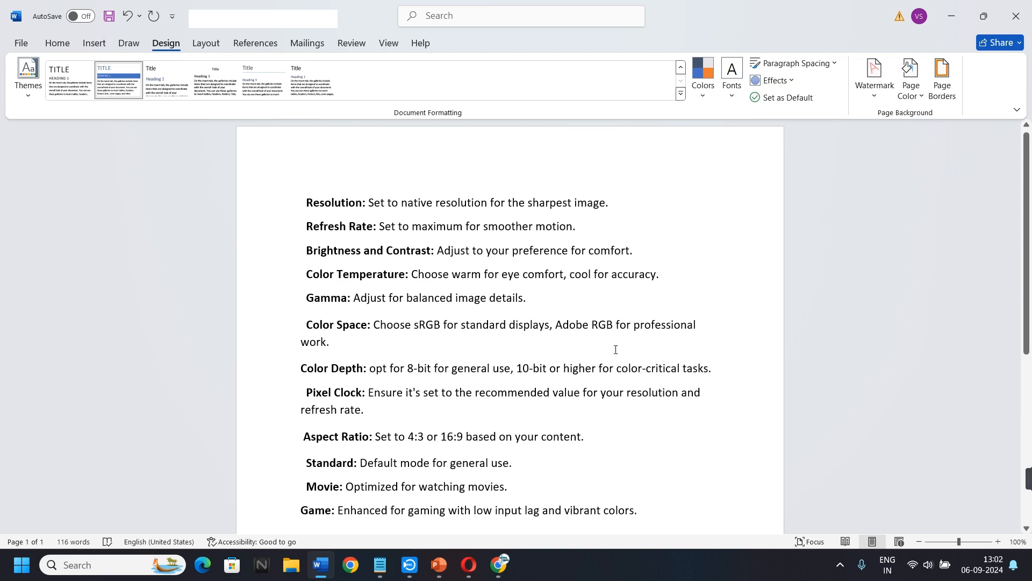
mouse_move(302, 378)
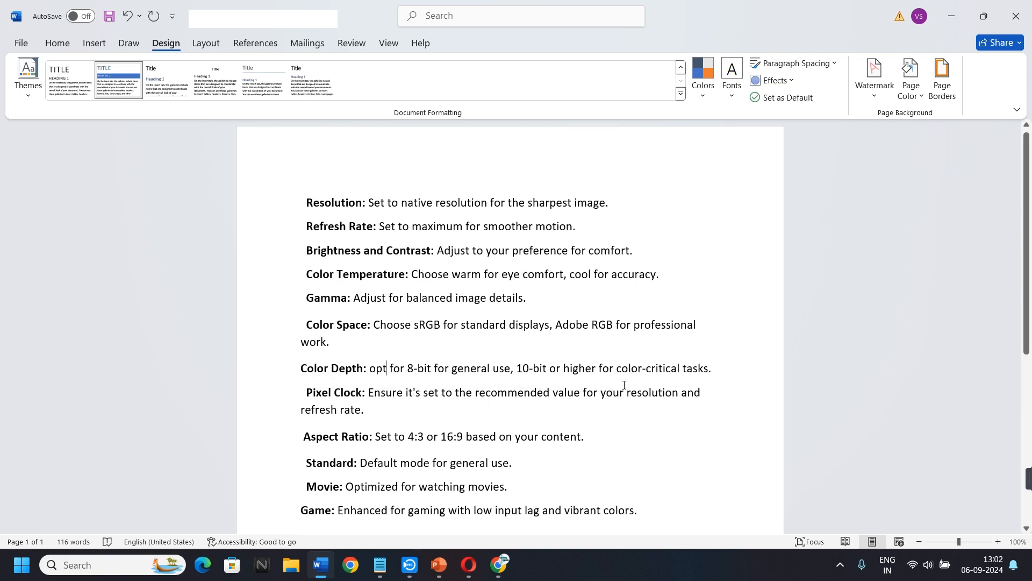
mouse_move(721, 380)
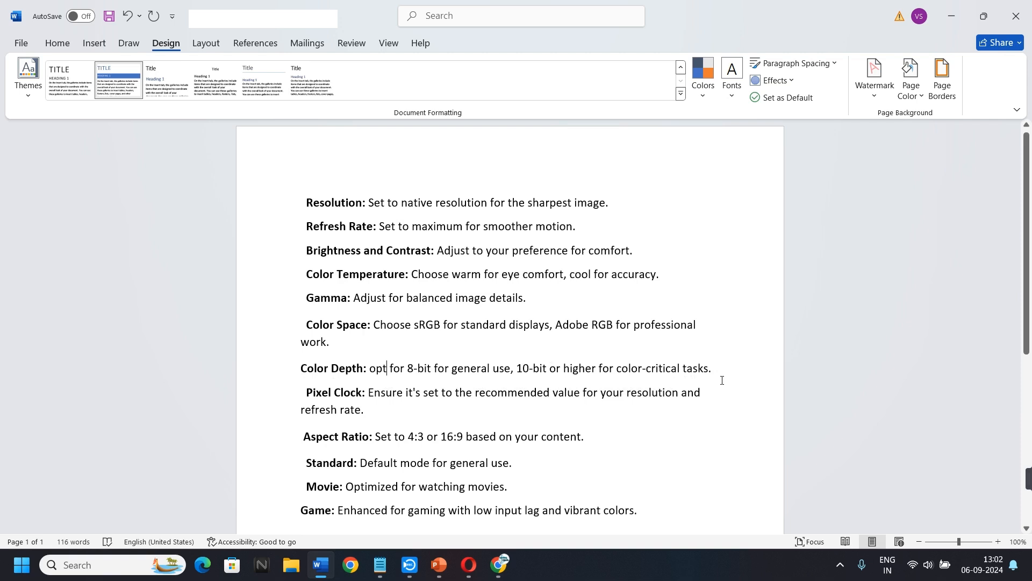
mouse_move(373, 417)
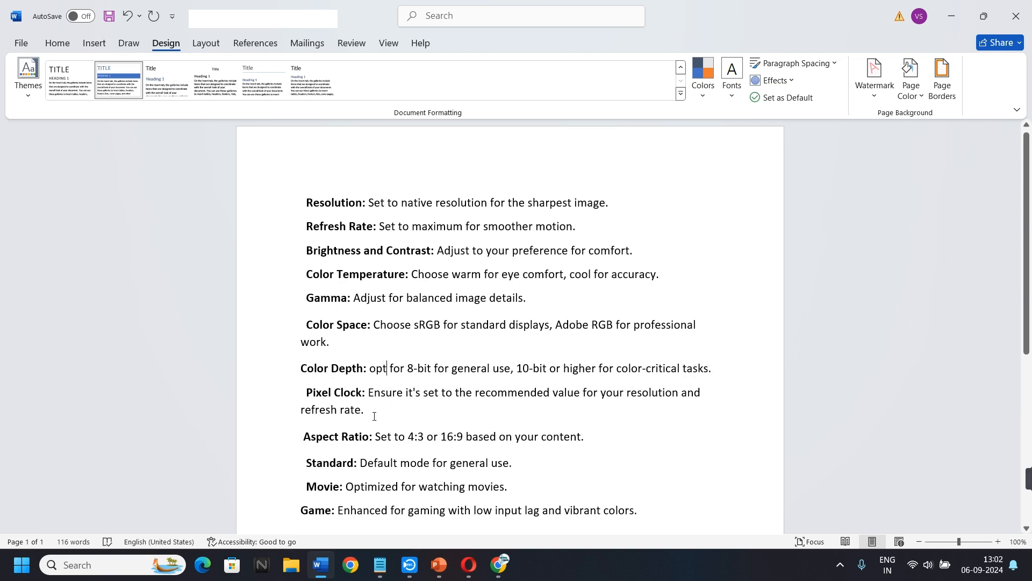
mouse_move(431, 410)
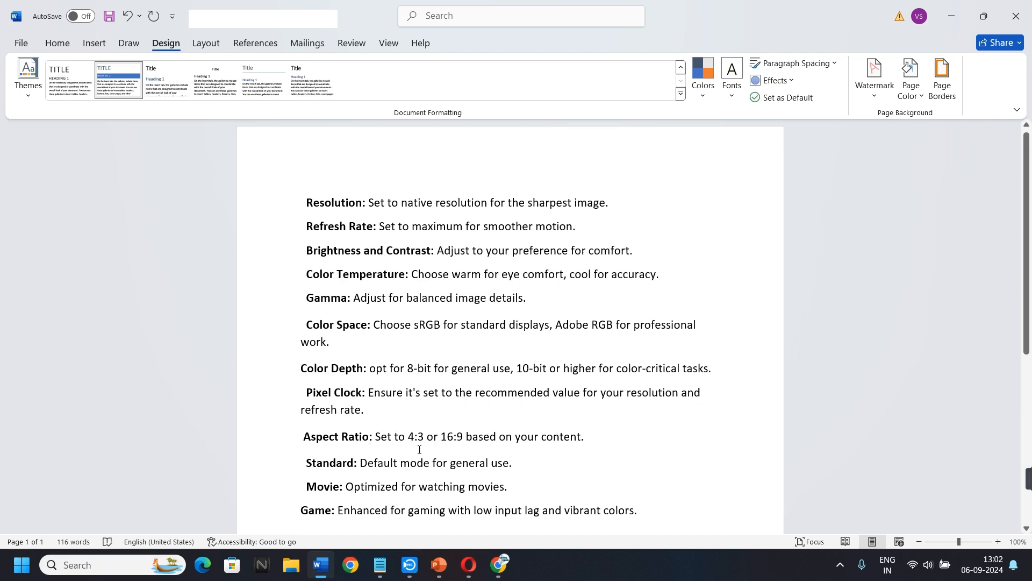
click(387, 367)
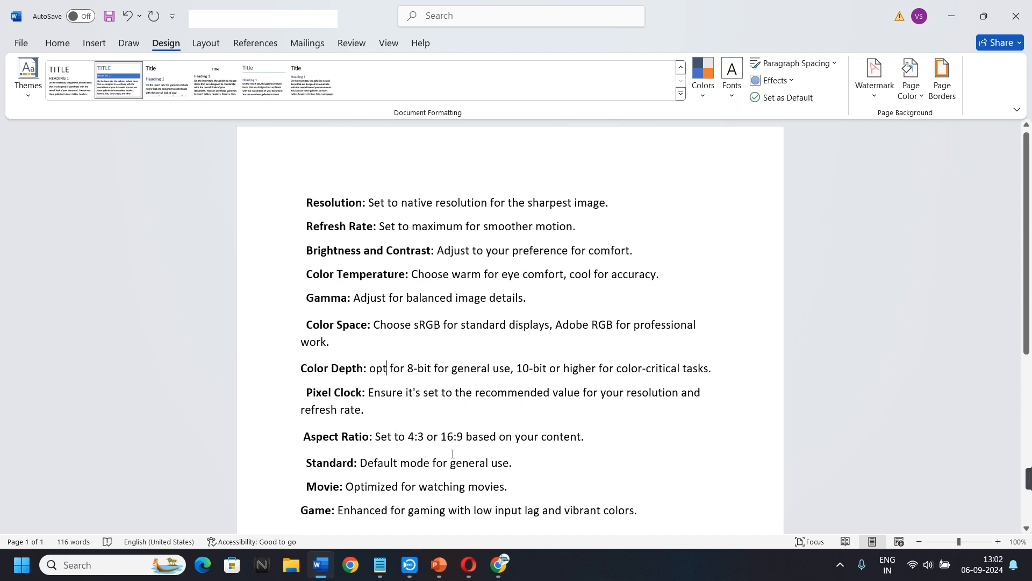
mouse_move(575, 452)
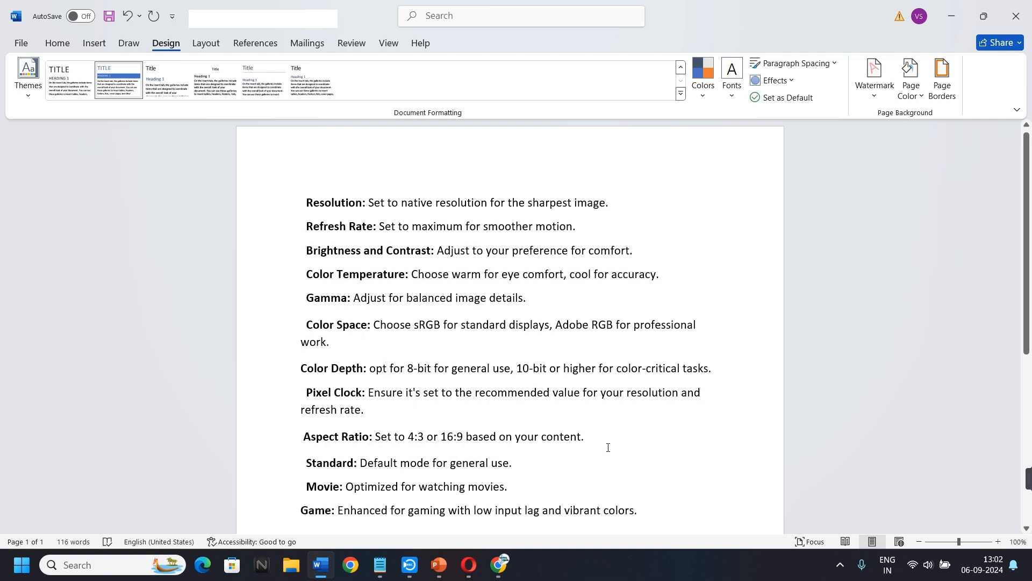
scroll(down, 3)
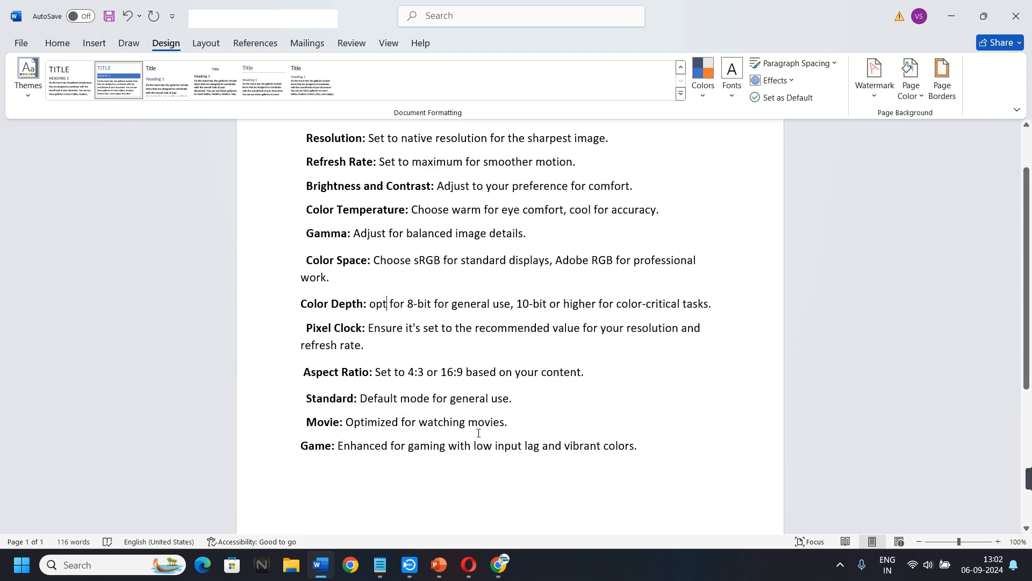
mouse_move(353, 468)
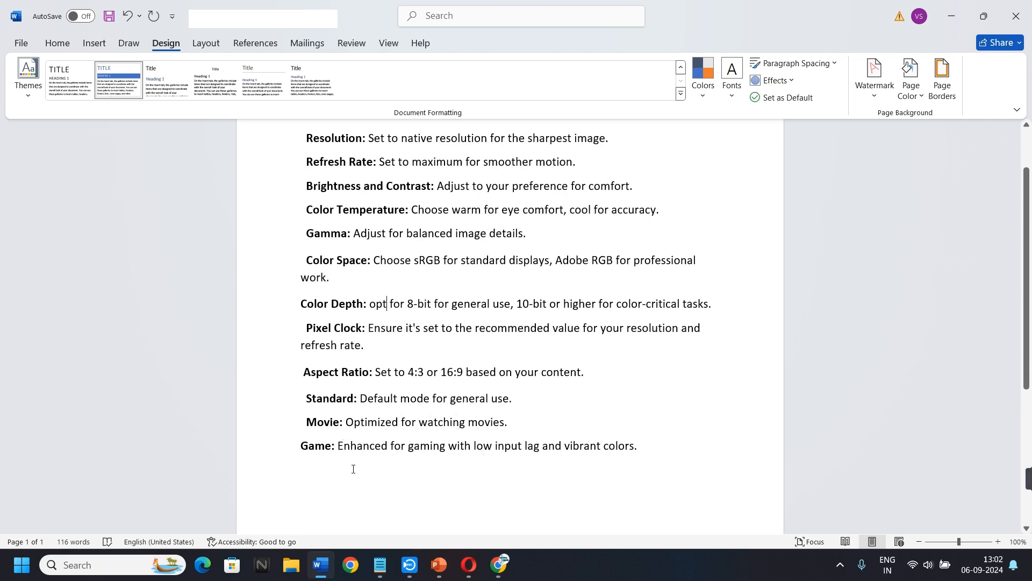